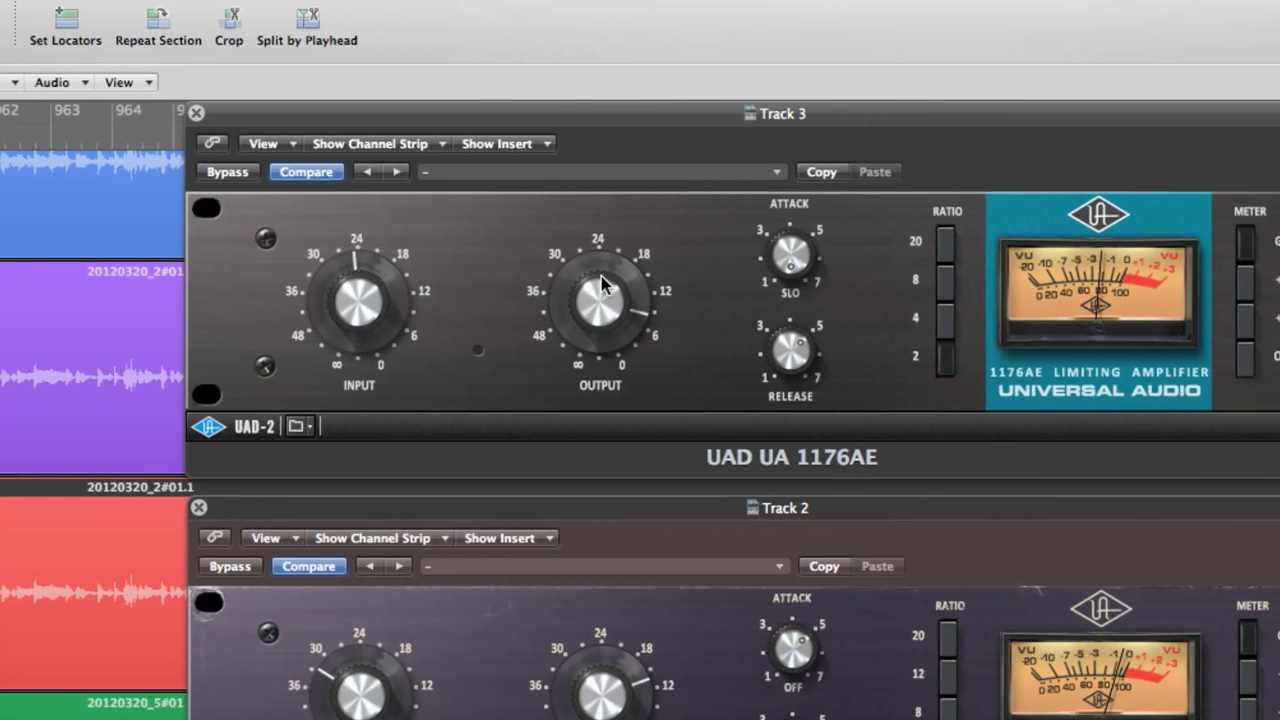
Lengthen the drums 1176AE release time while keeping the attack on SLO.
scroll(down, 3)
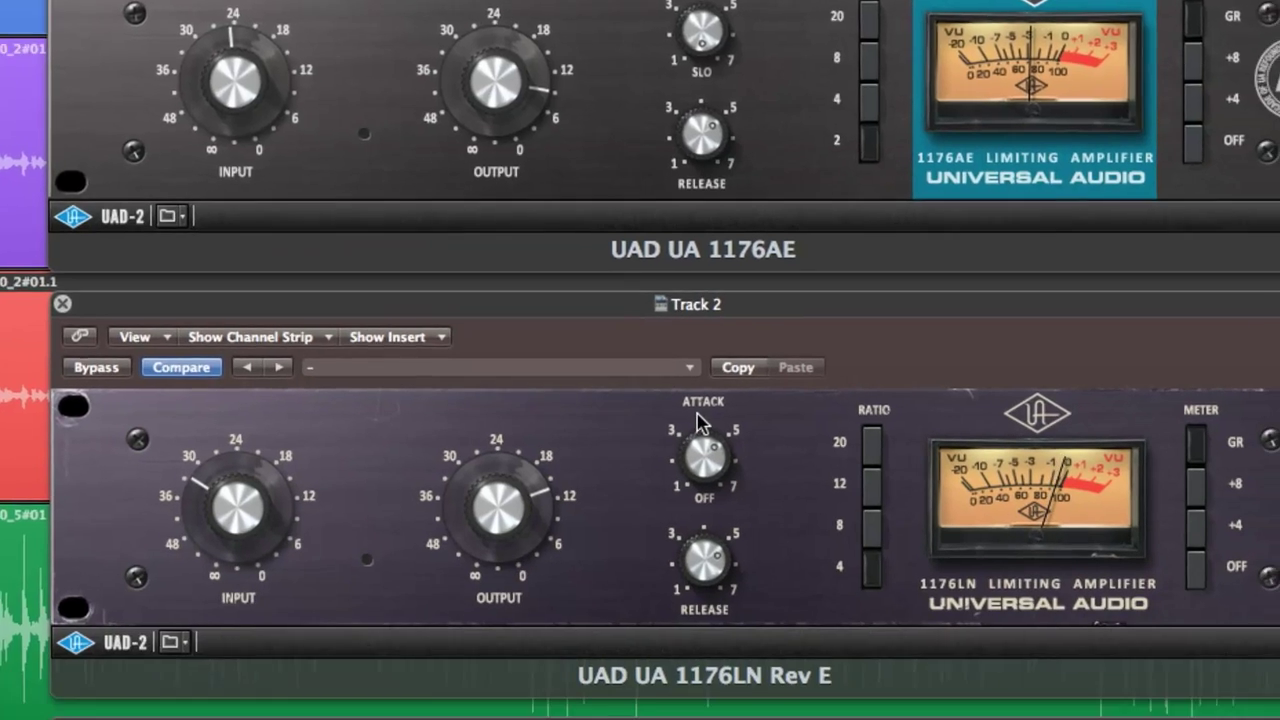
scroll(down, 3)
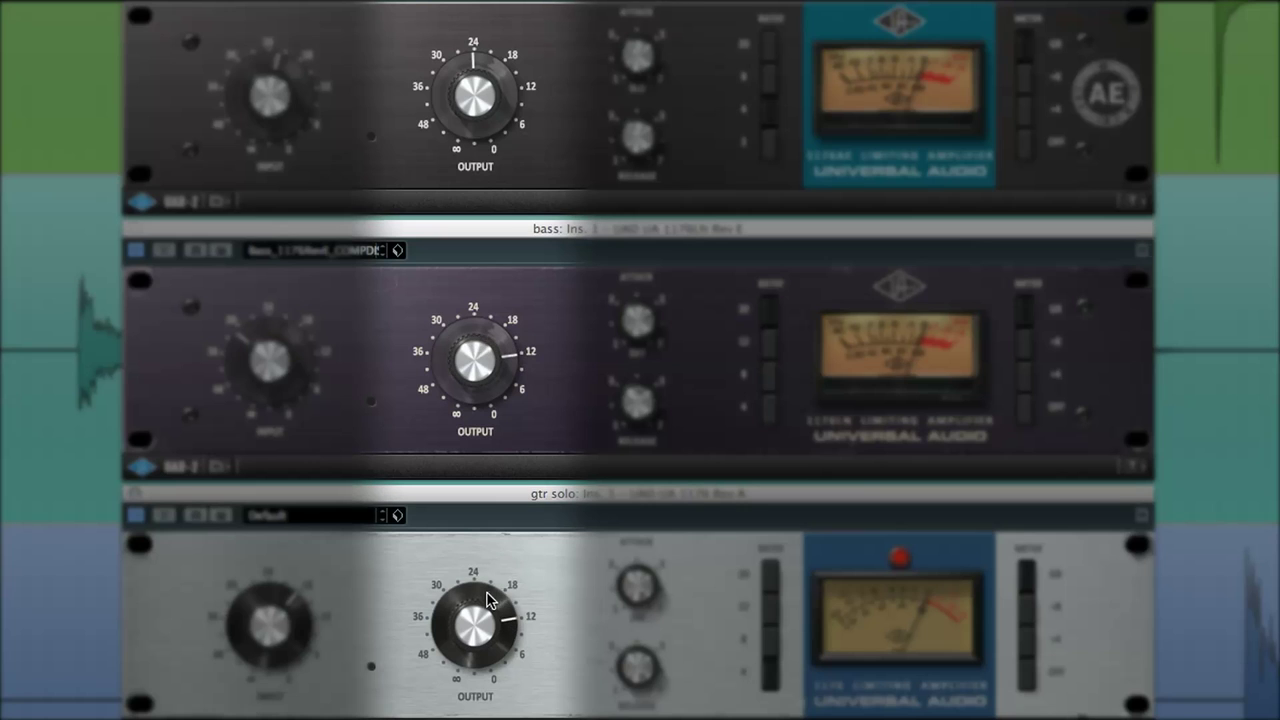
mouse_move(563, 108)
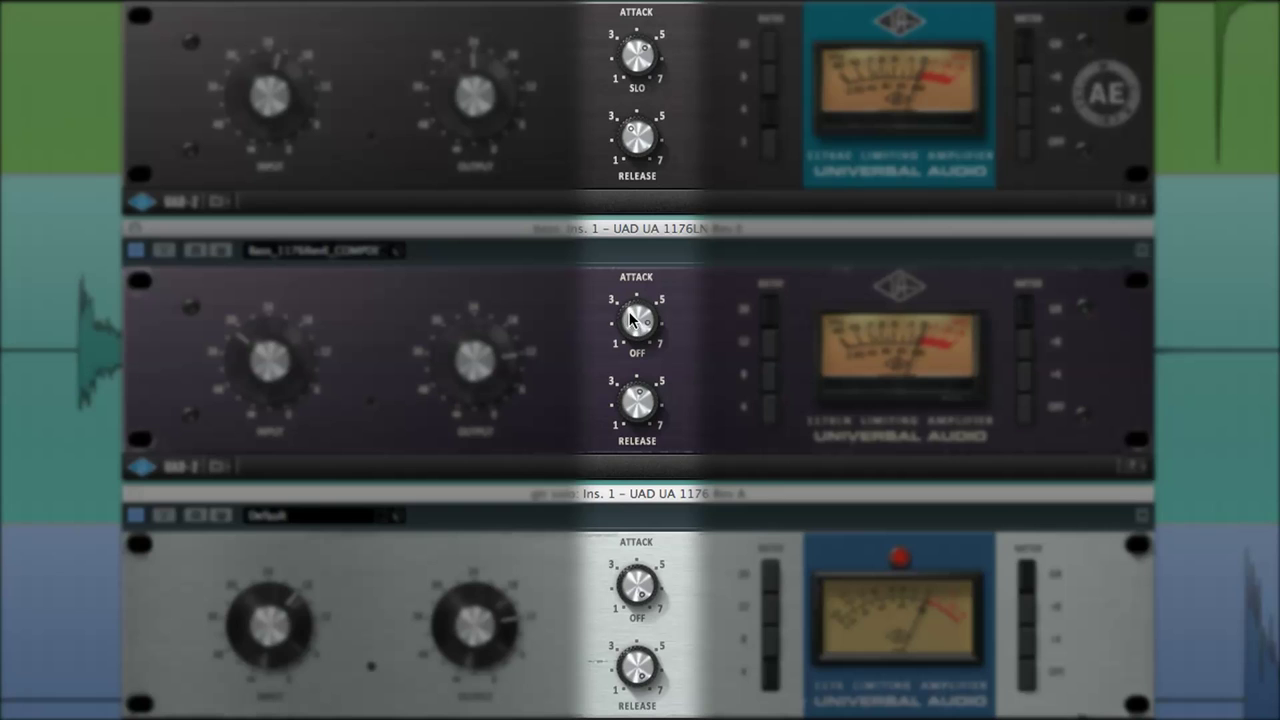
mouse_move(633, 72)
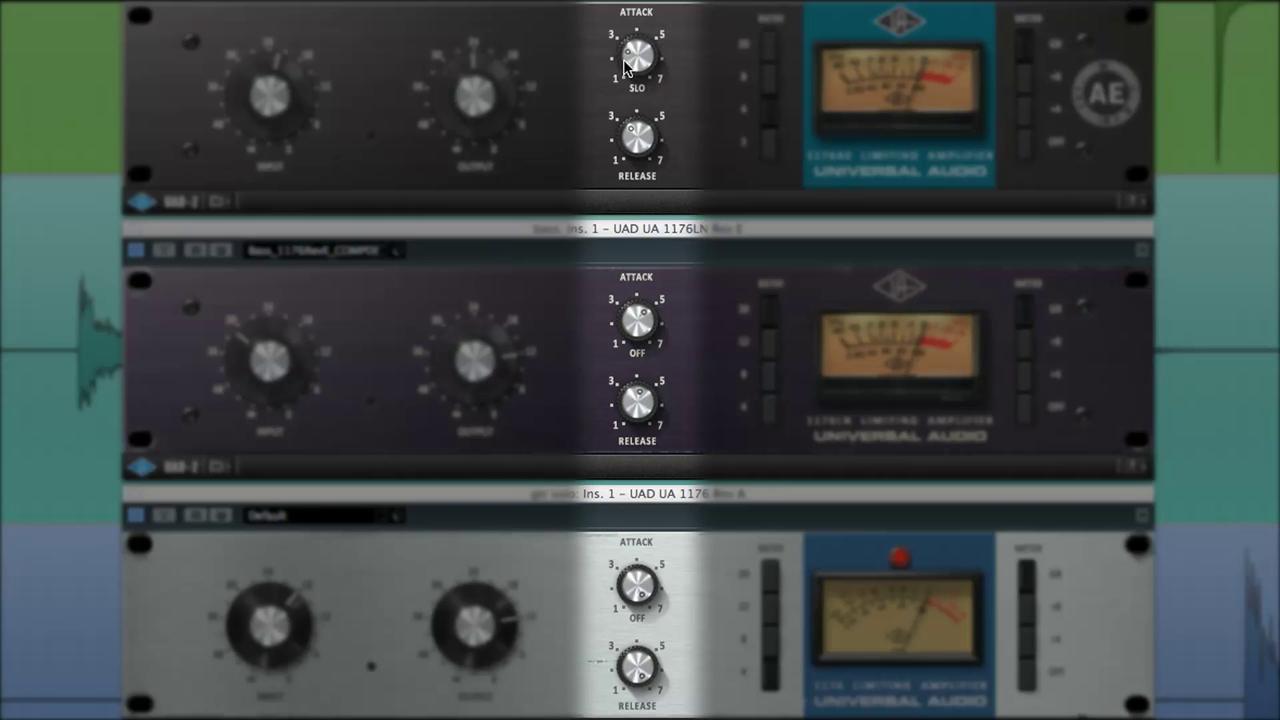
mouse_move(697, 107)
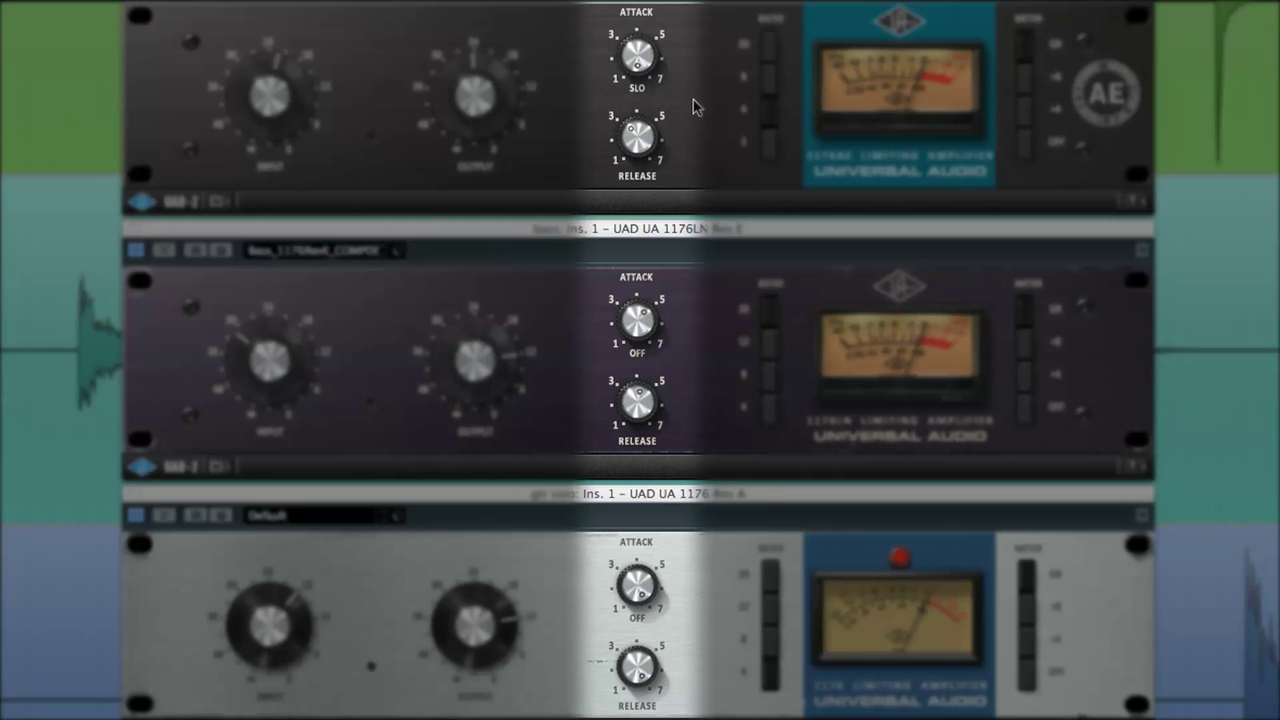
mouse_move(670, 130)
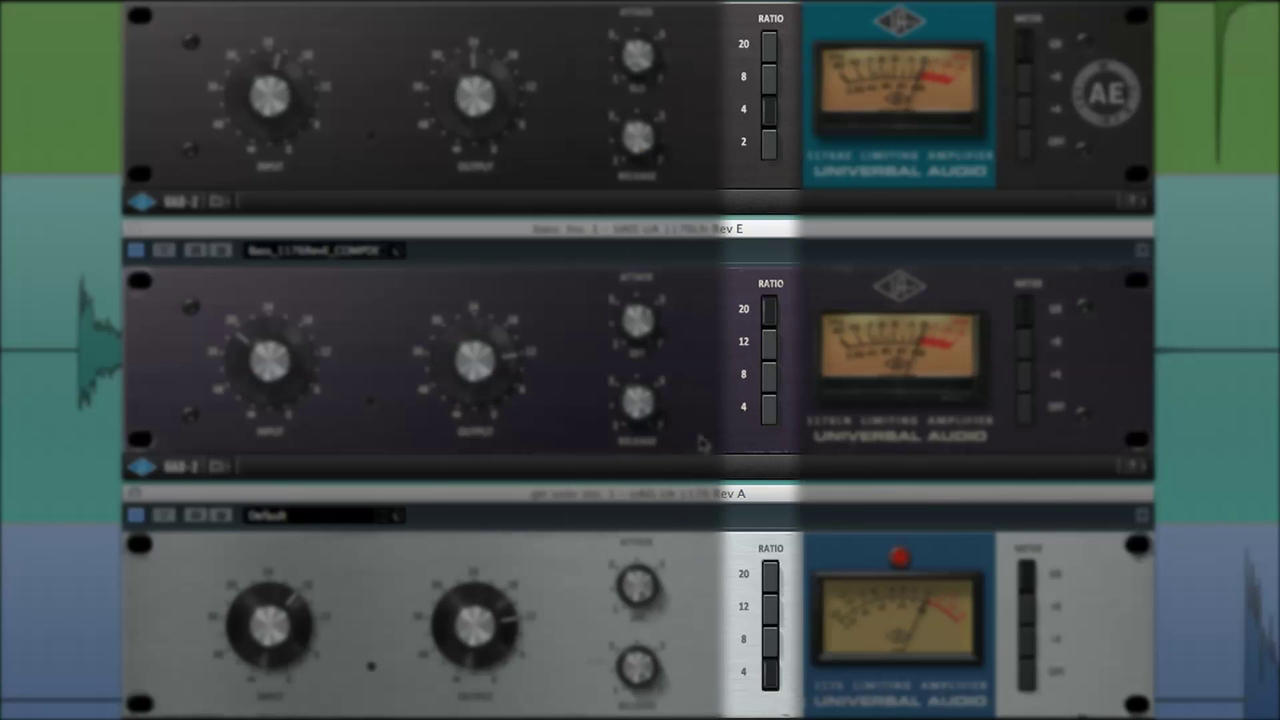
mouse_move(718, 387)
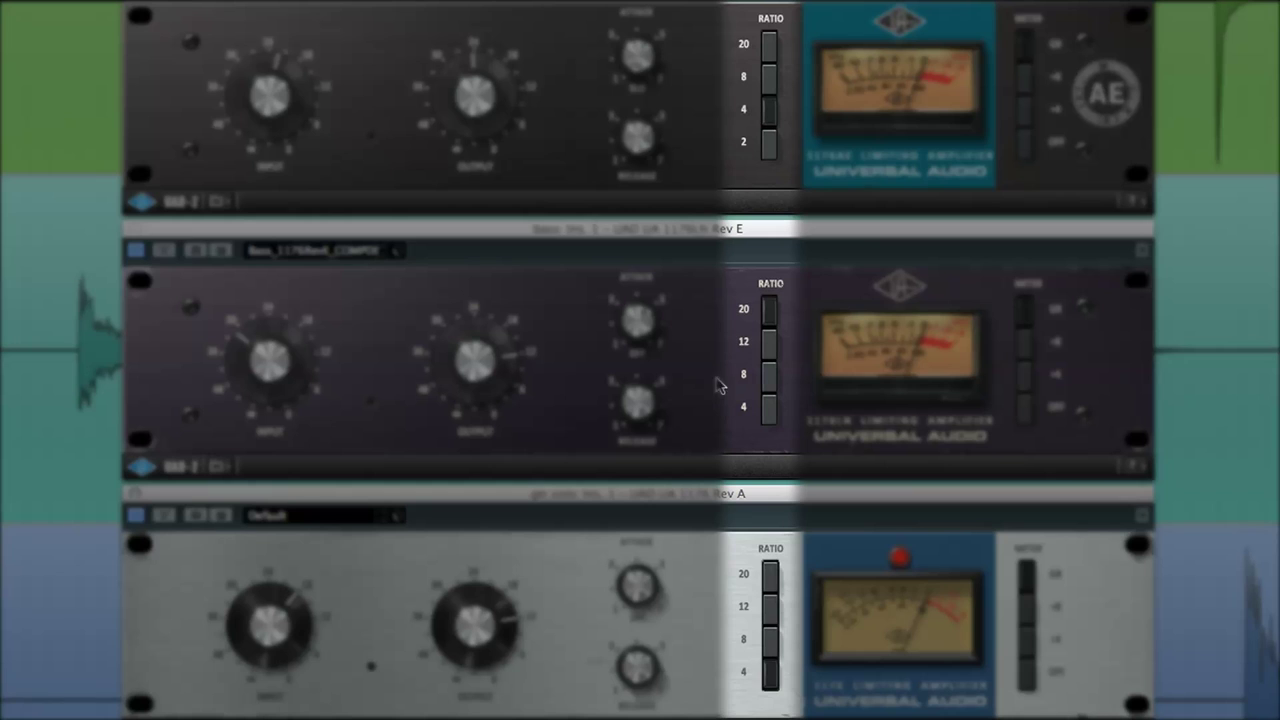
mouse_move(752, 290)
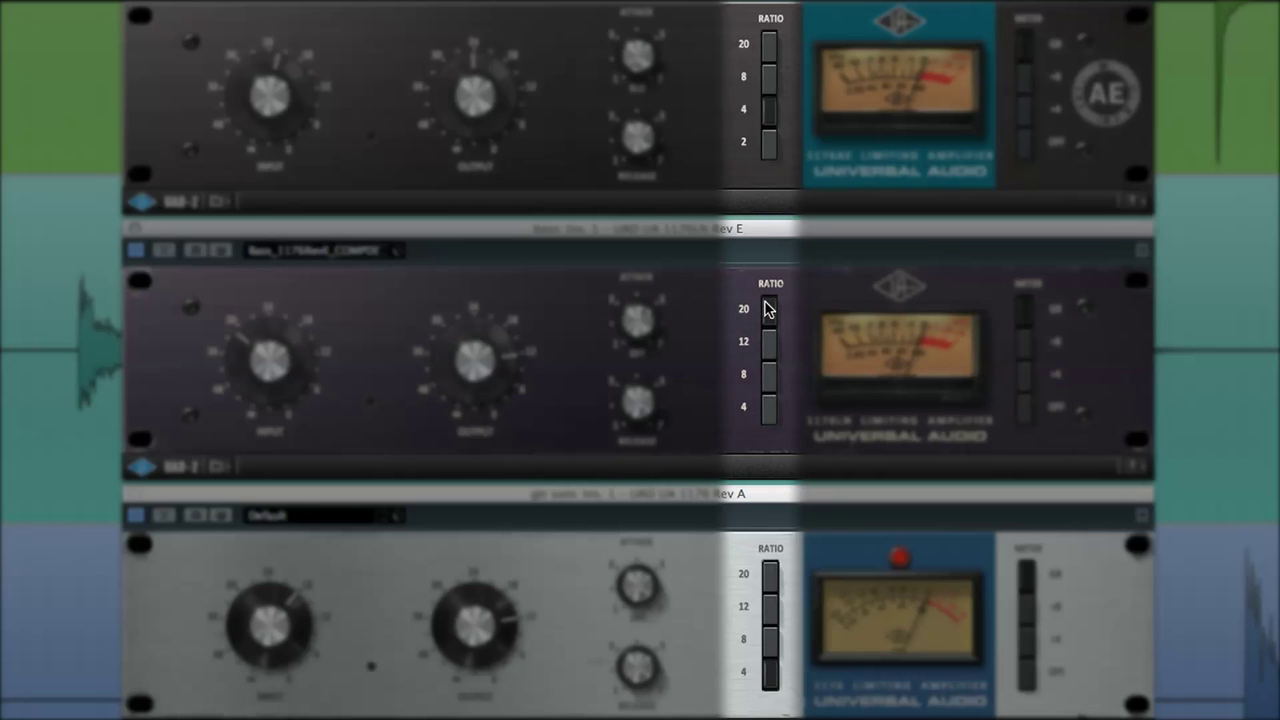
mouse_move(770, 153)
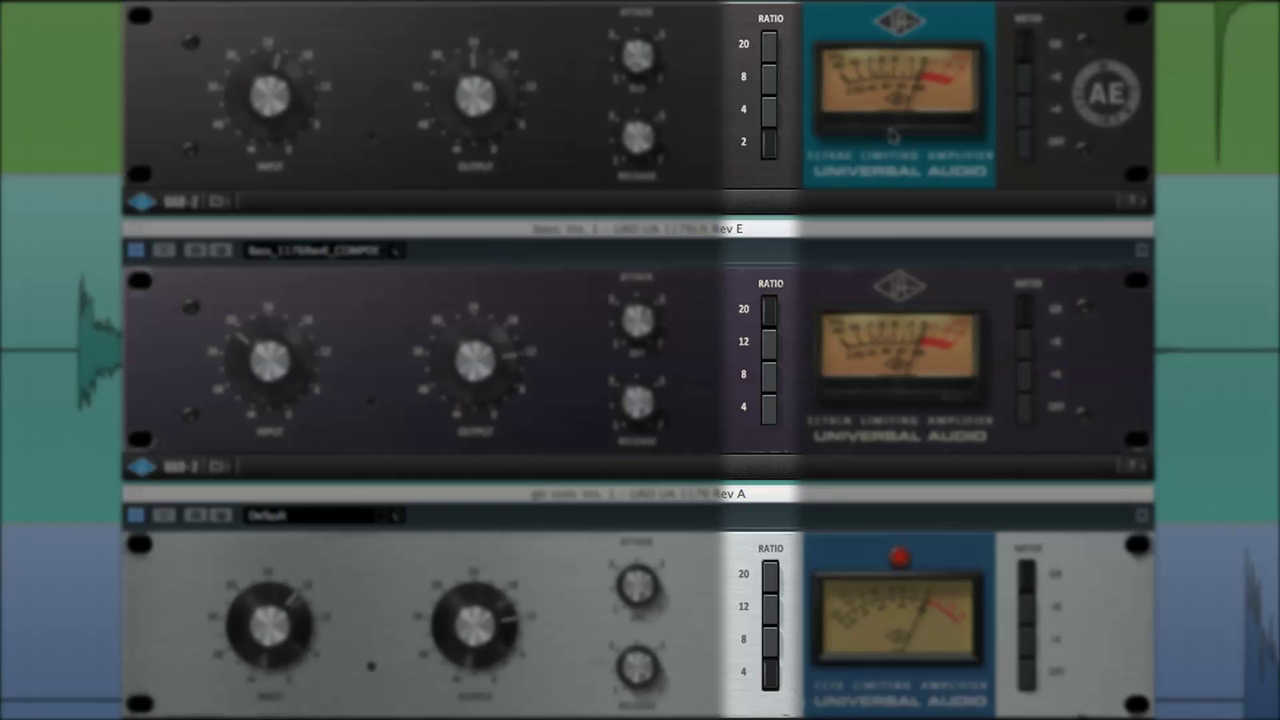
mouse_move(783, 123)
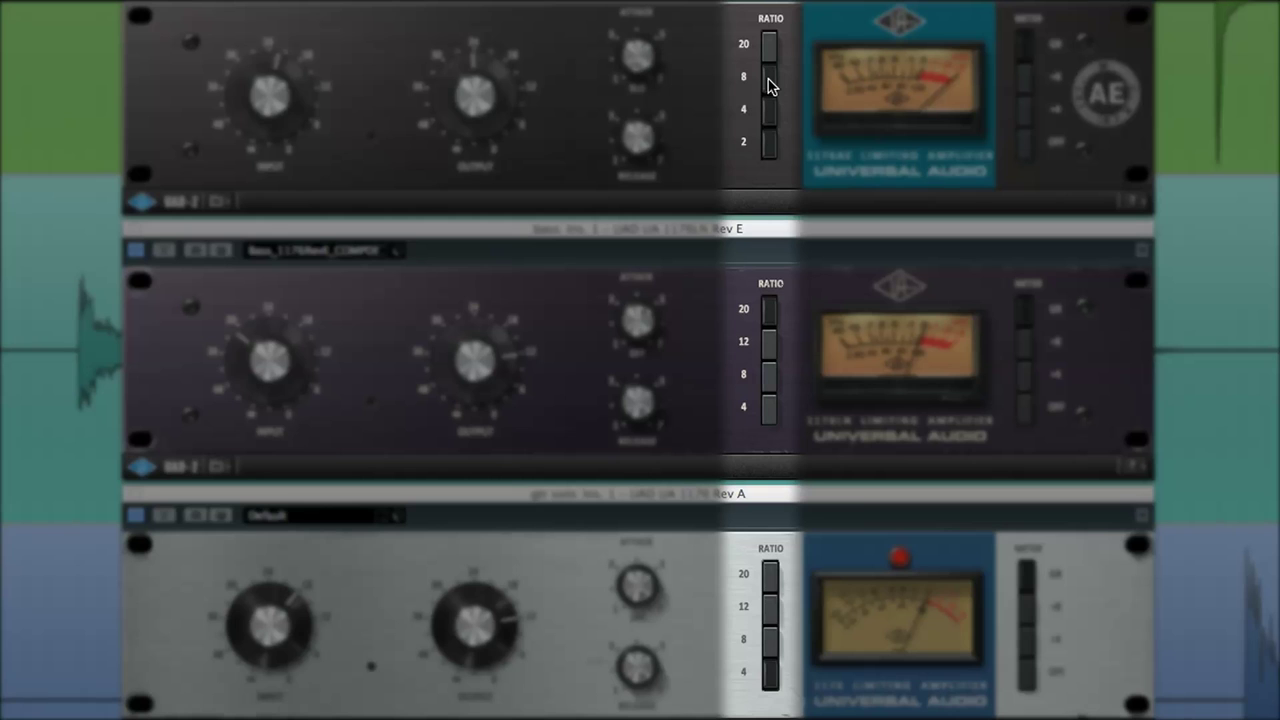
mouse_move(772, 47)
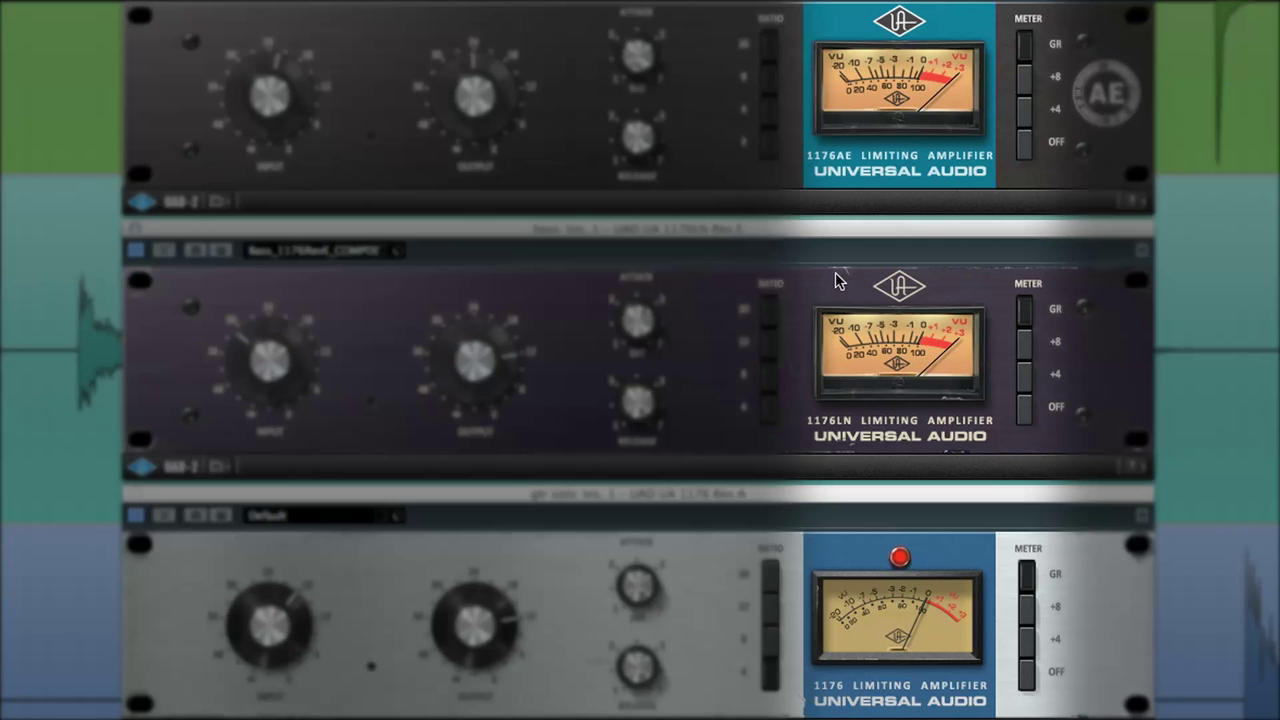
mouse_move(1032, 390)
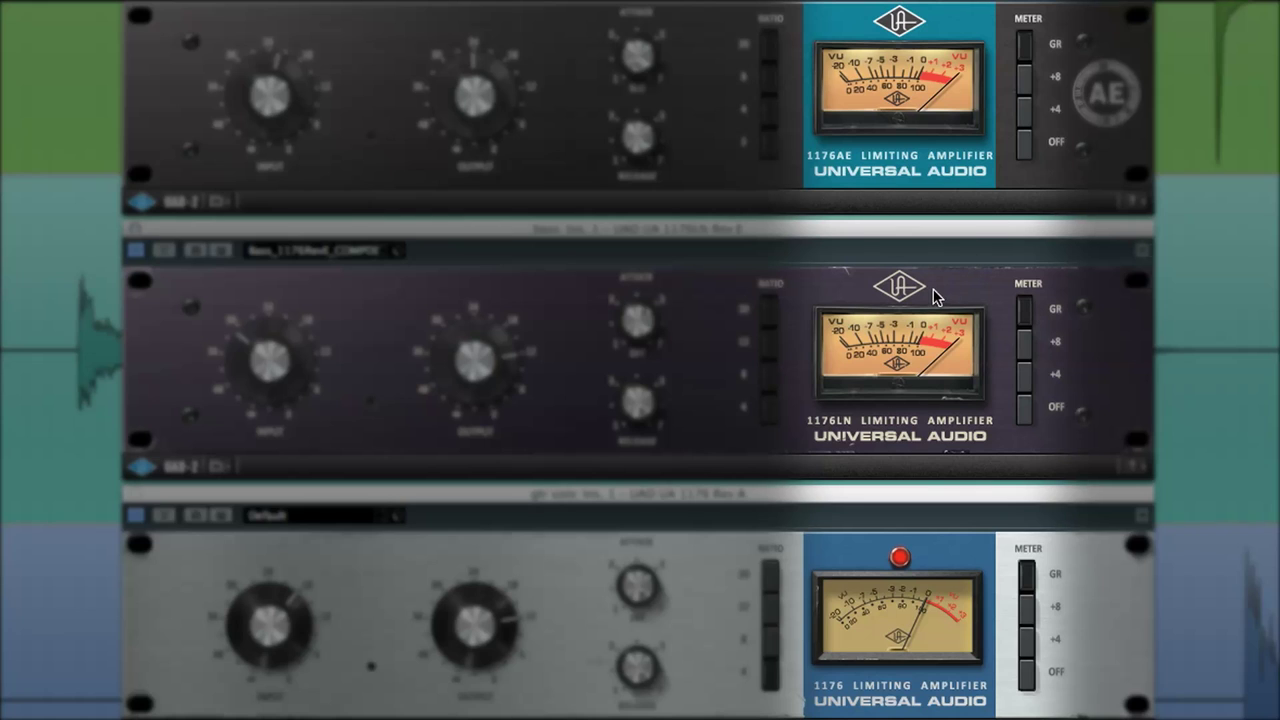
mouse_move(912, 362)
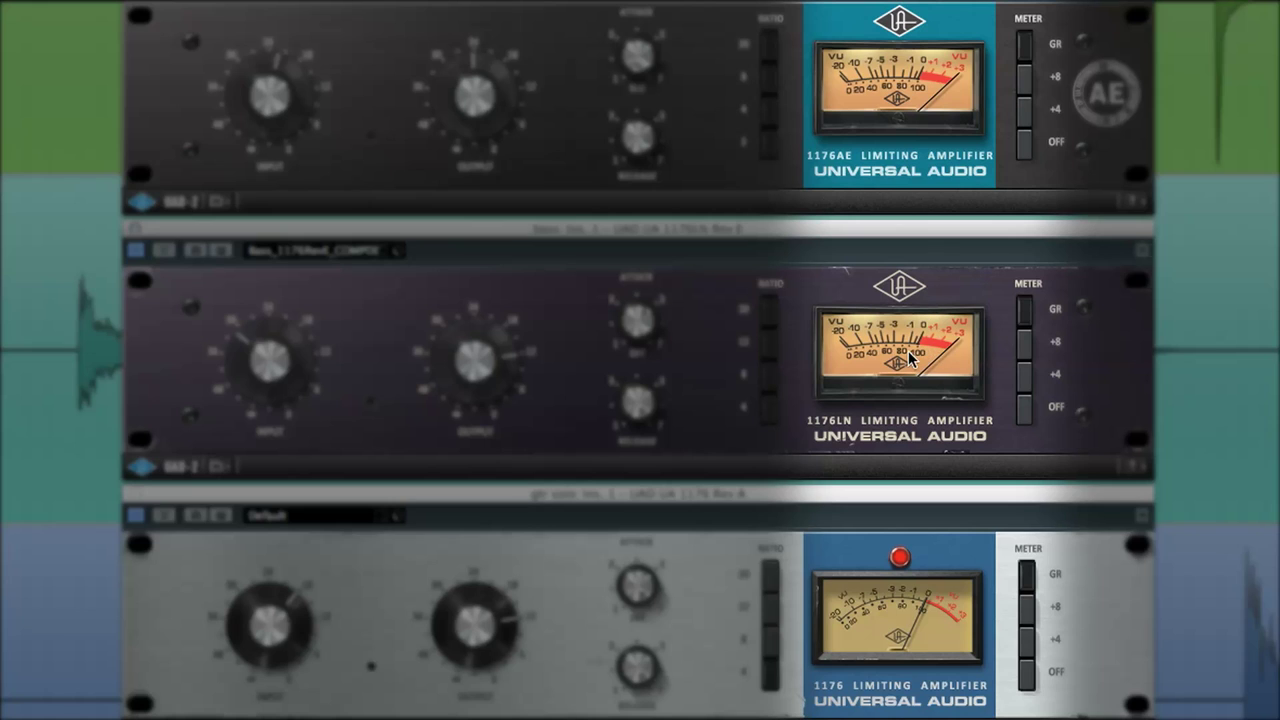
mouse_move(1032, 342)
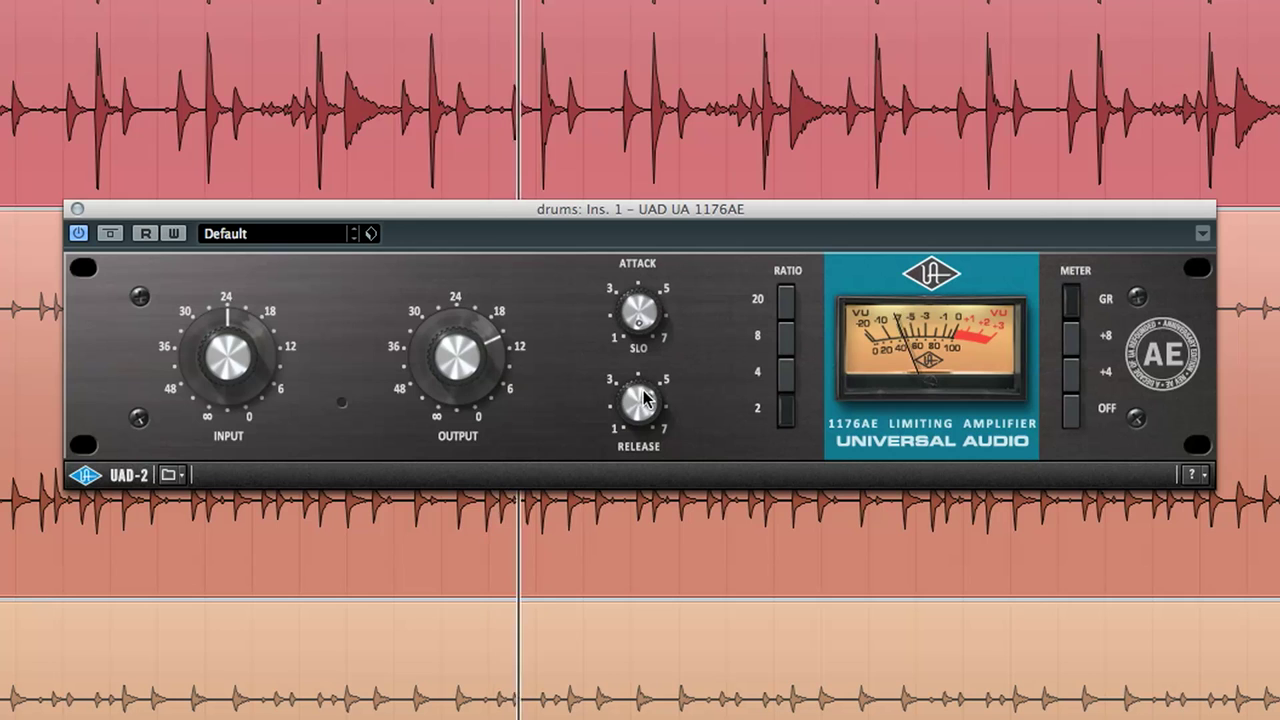
drag(638, 400, 665, 415)
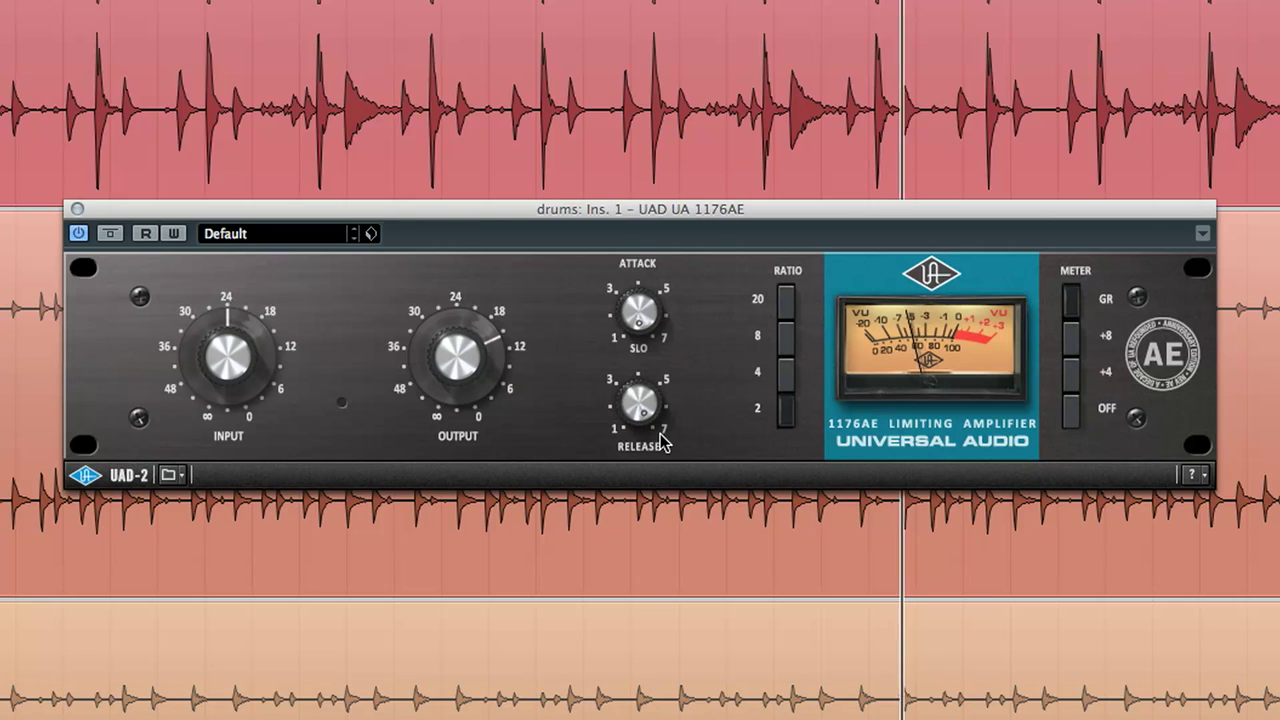
mouse_move(1067, 432)
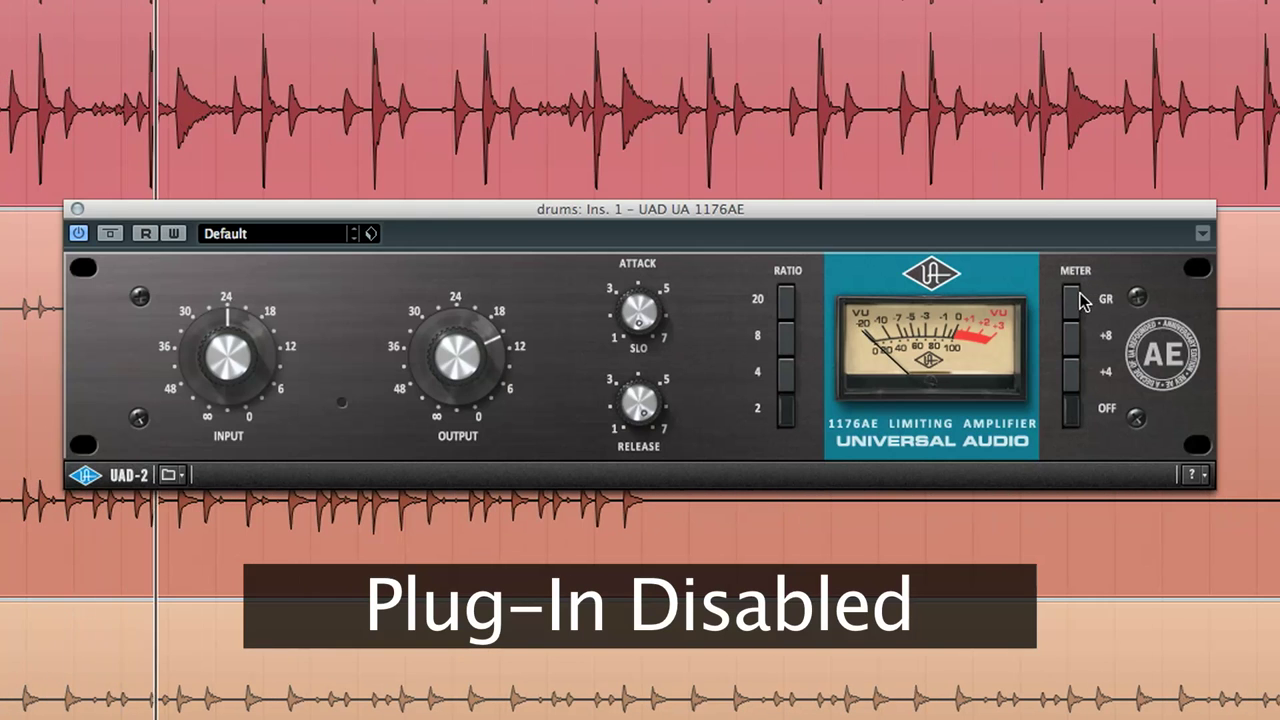
A/B the drums by toggling the 1176AE bypass, ending with the compressor active.
click(78, 233)
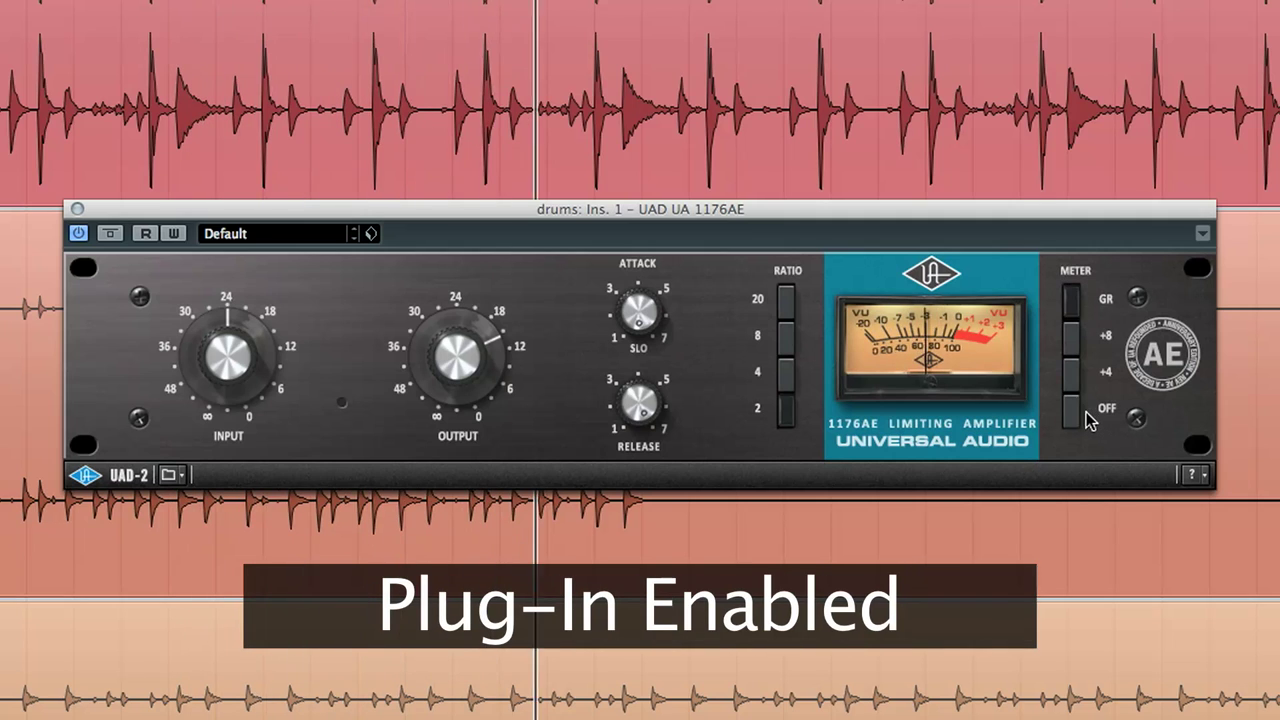
click(78, 232)
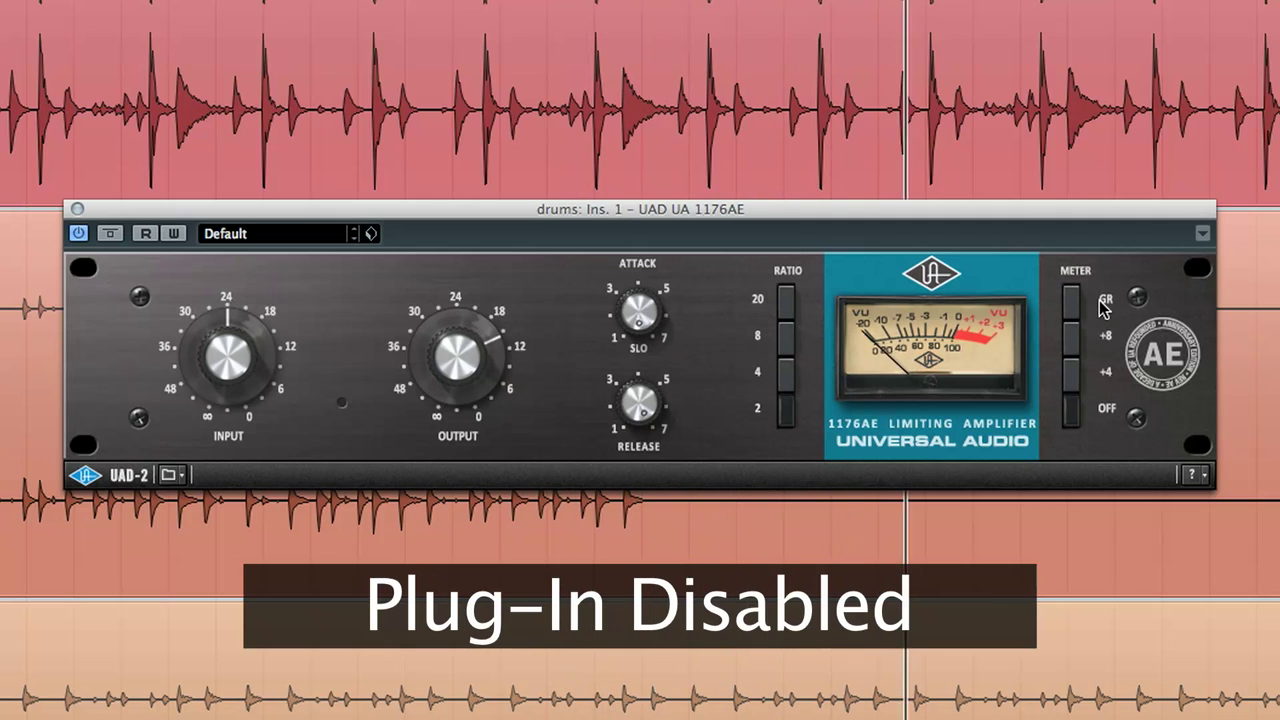
click(78, 233)
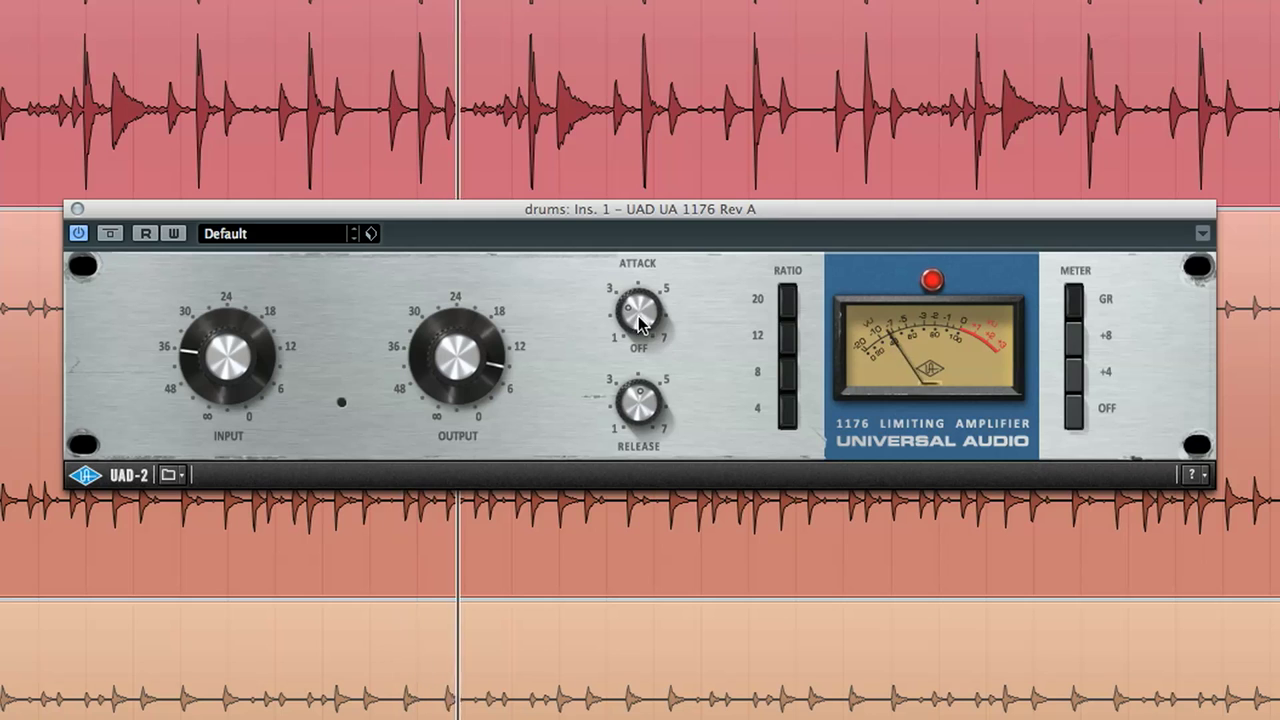
Set the drums 1176 Rev A attack and fine-tune its release time.
drag(638, 315, 638, 300)
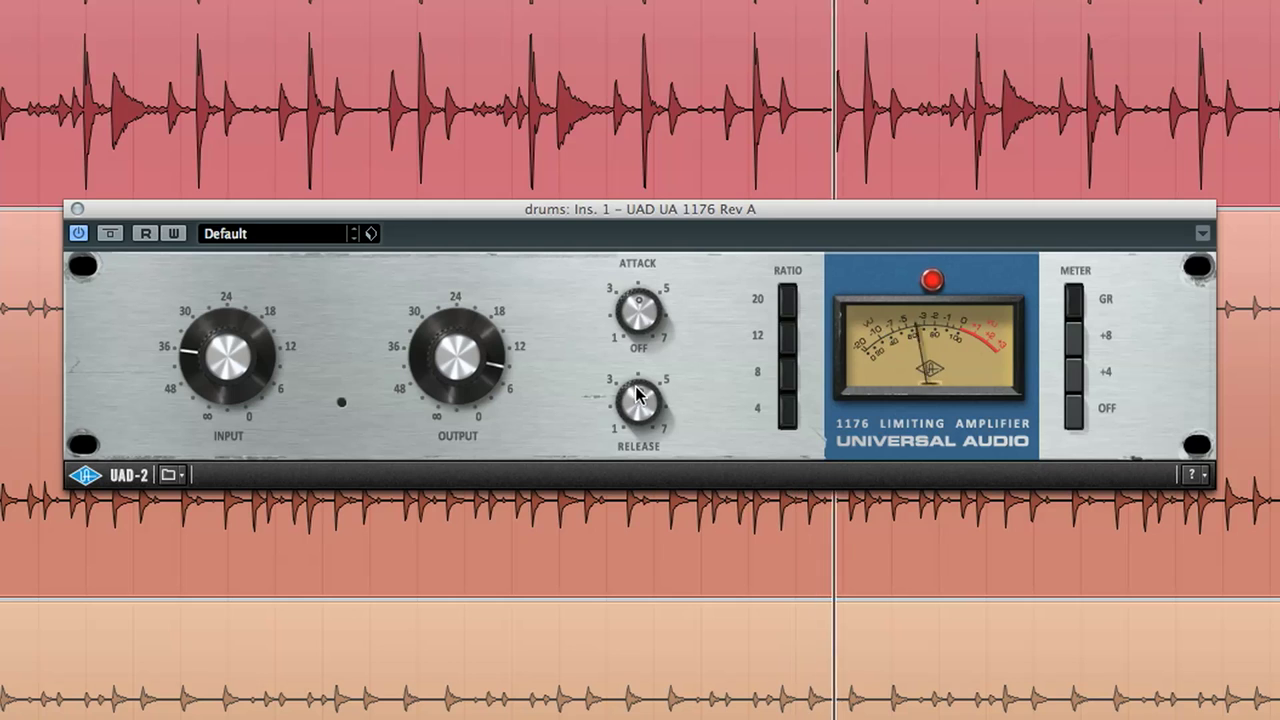
drag(638, 405, 675, 428)
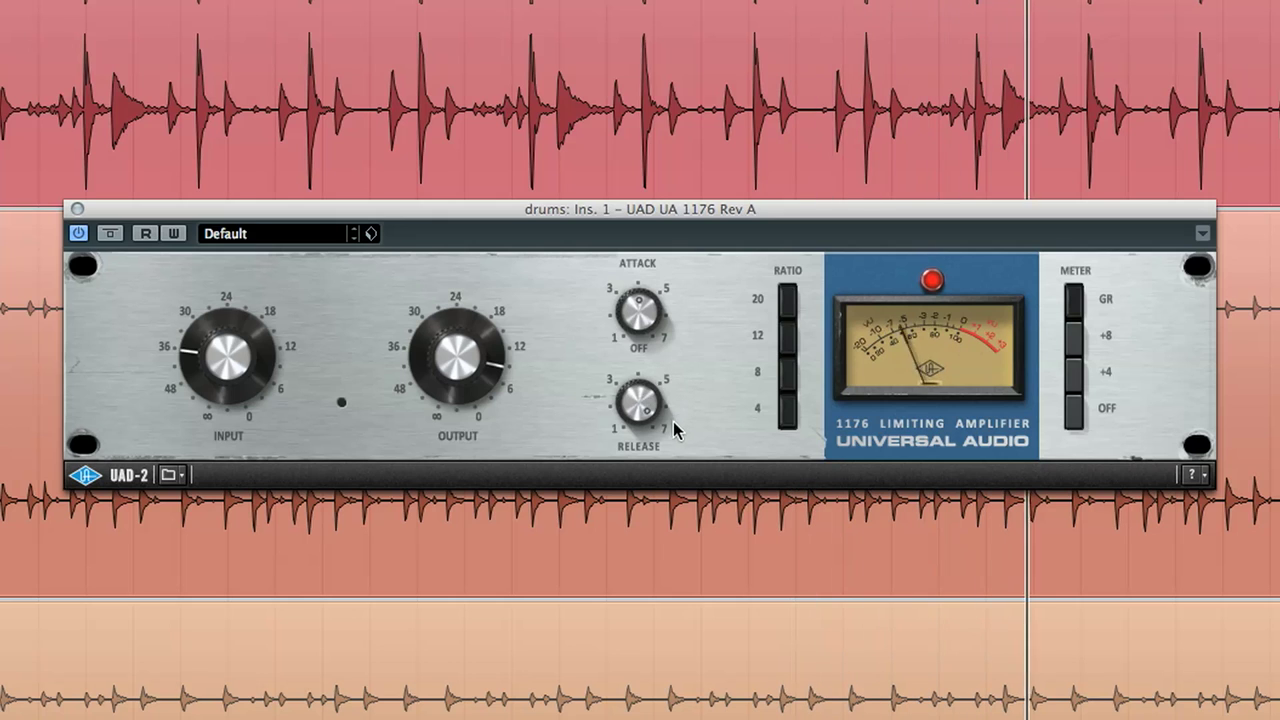
drag(665, 420, 665, 435)
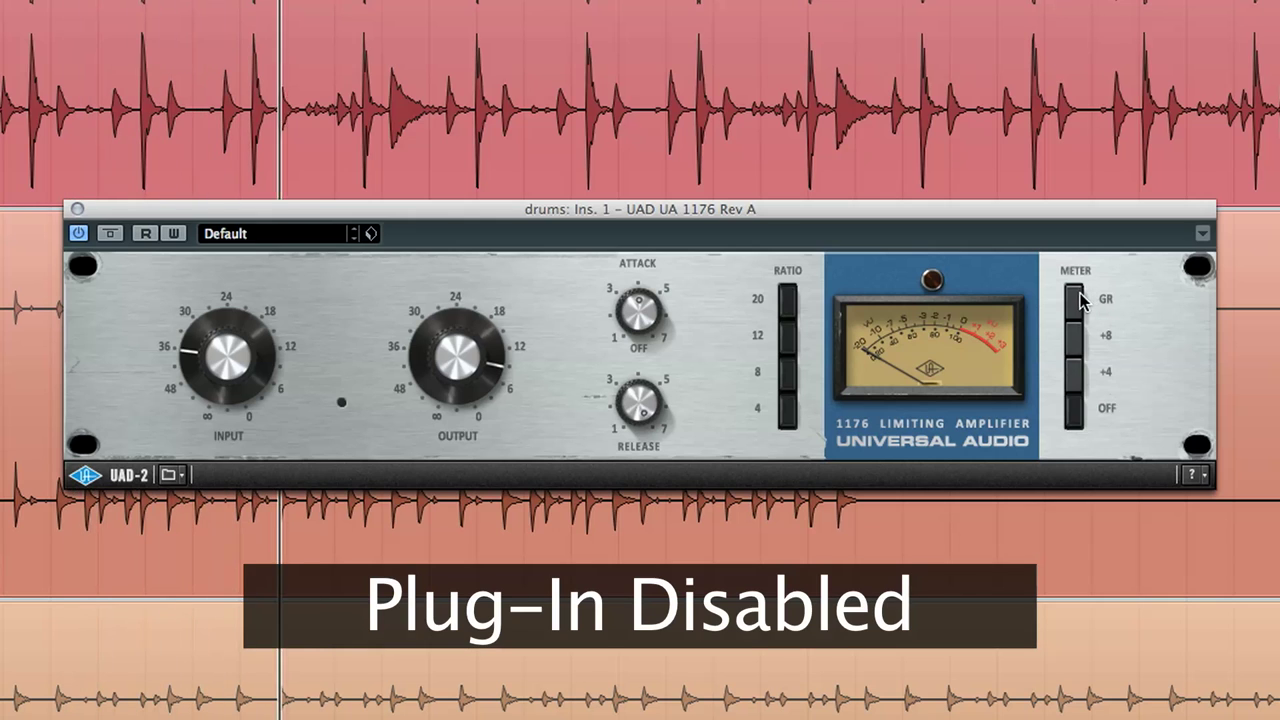
A/B the drums by toggling the Rev A bypass, ending with the compressor active.
click(78, 233)
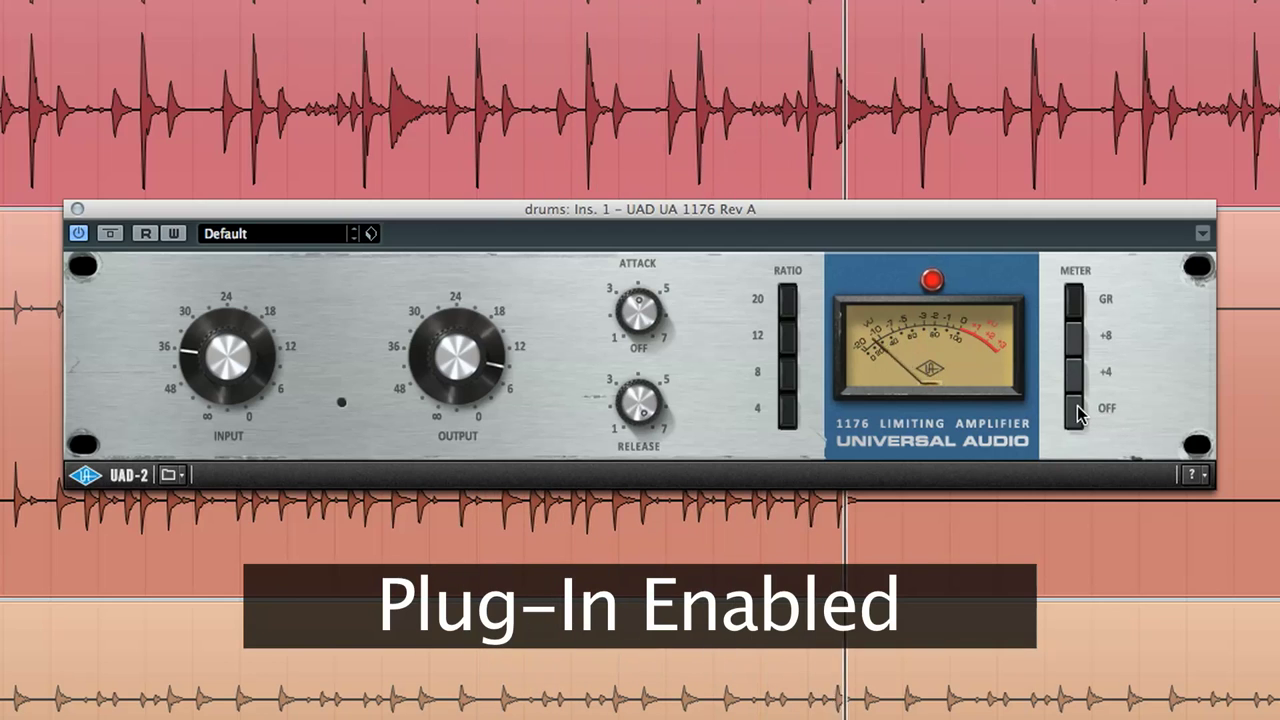
click(78, 233)
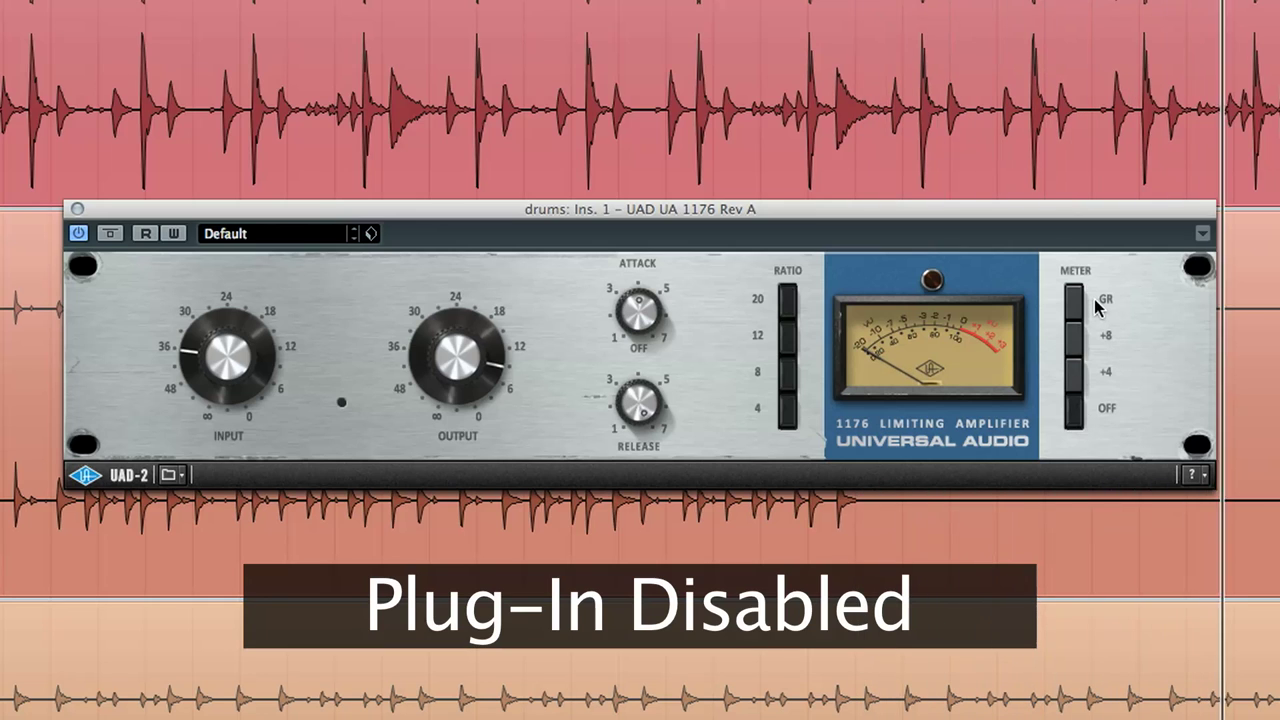
click(78, 233)
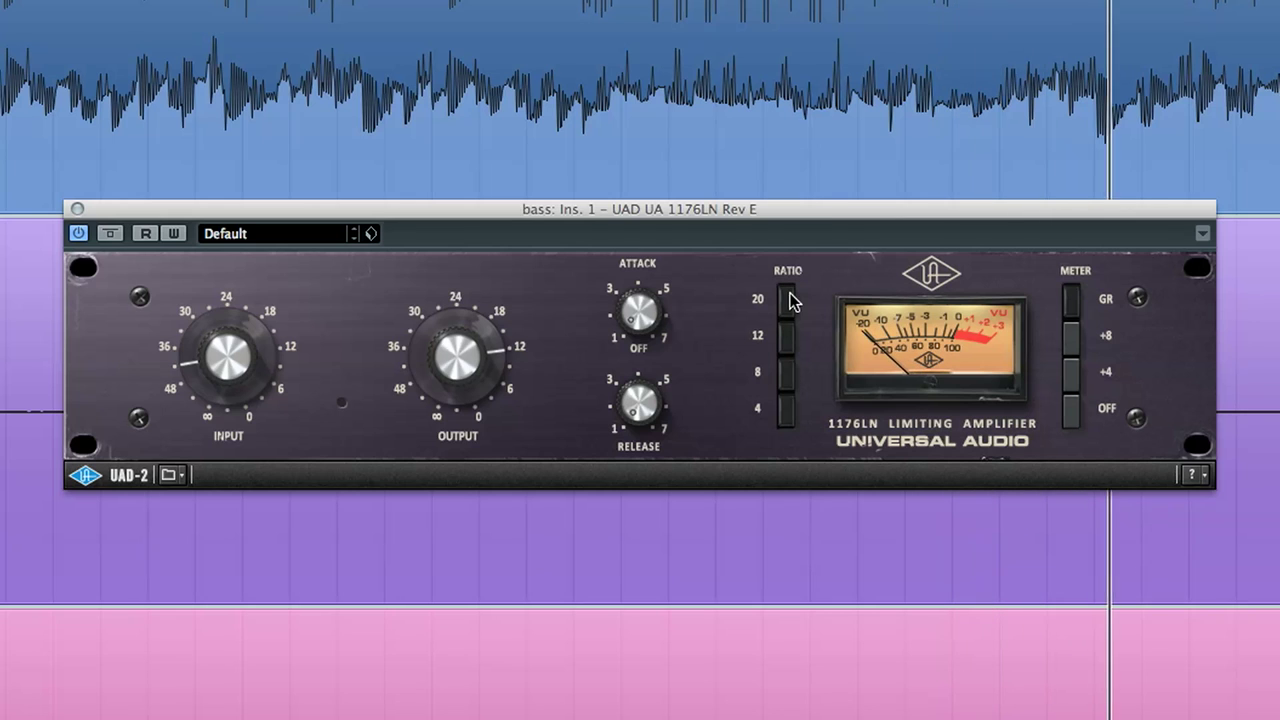
mouse_move(628, 330)
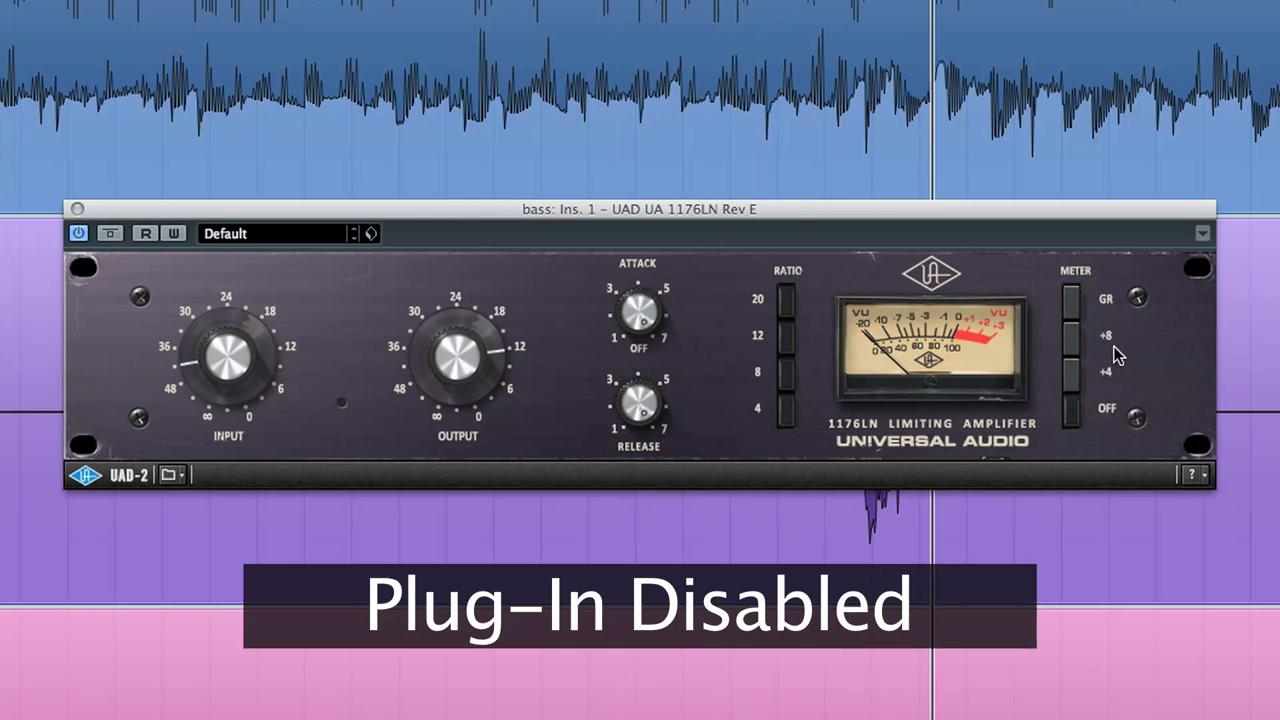
mouse_move(1093, 303)
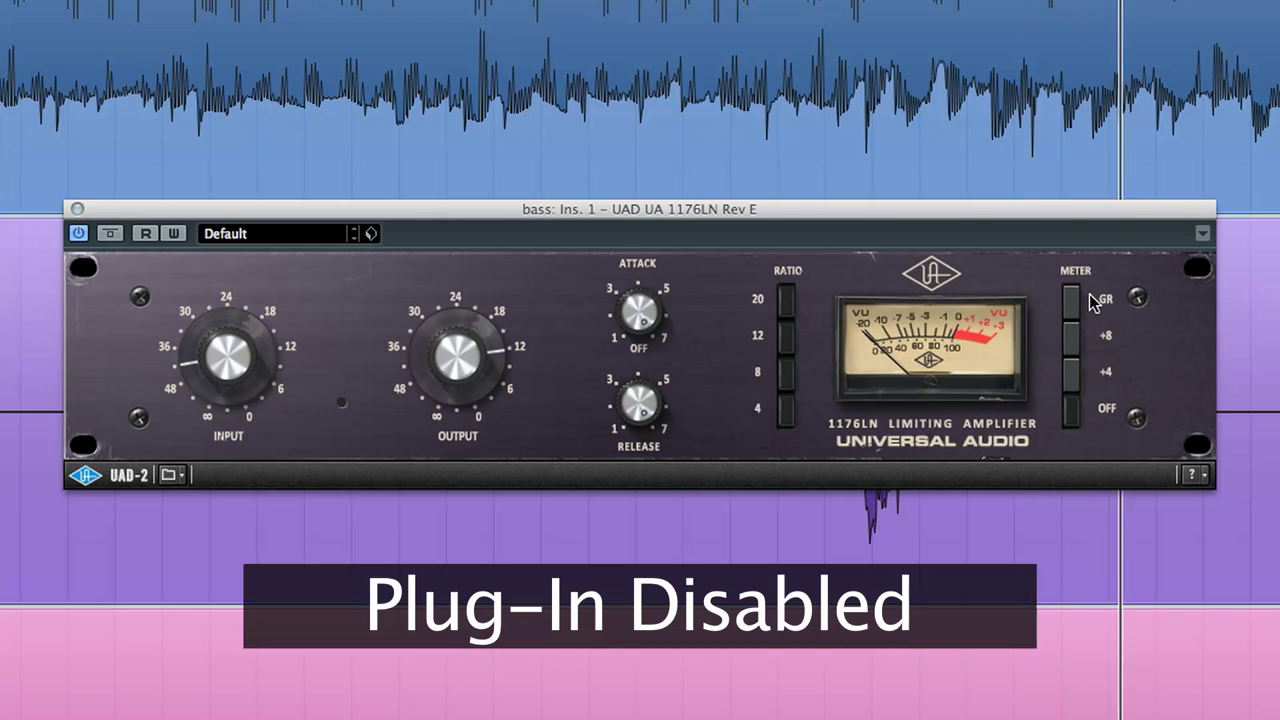
A/B the bass by toggling the 1176LN Rev E bypass, ending with it active.
click(78, 233)
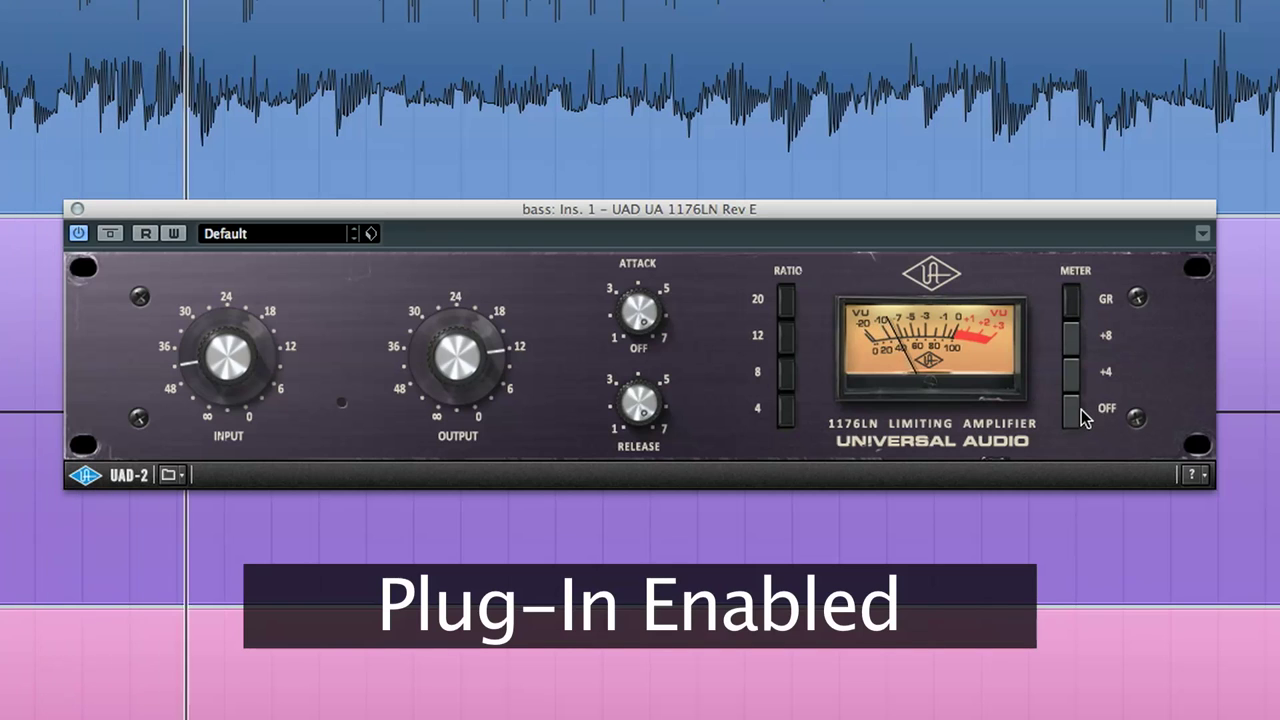
click(78, 233)
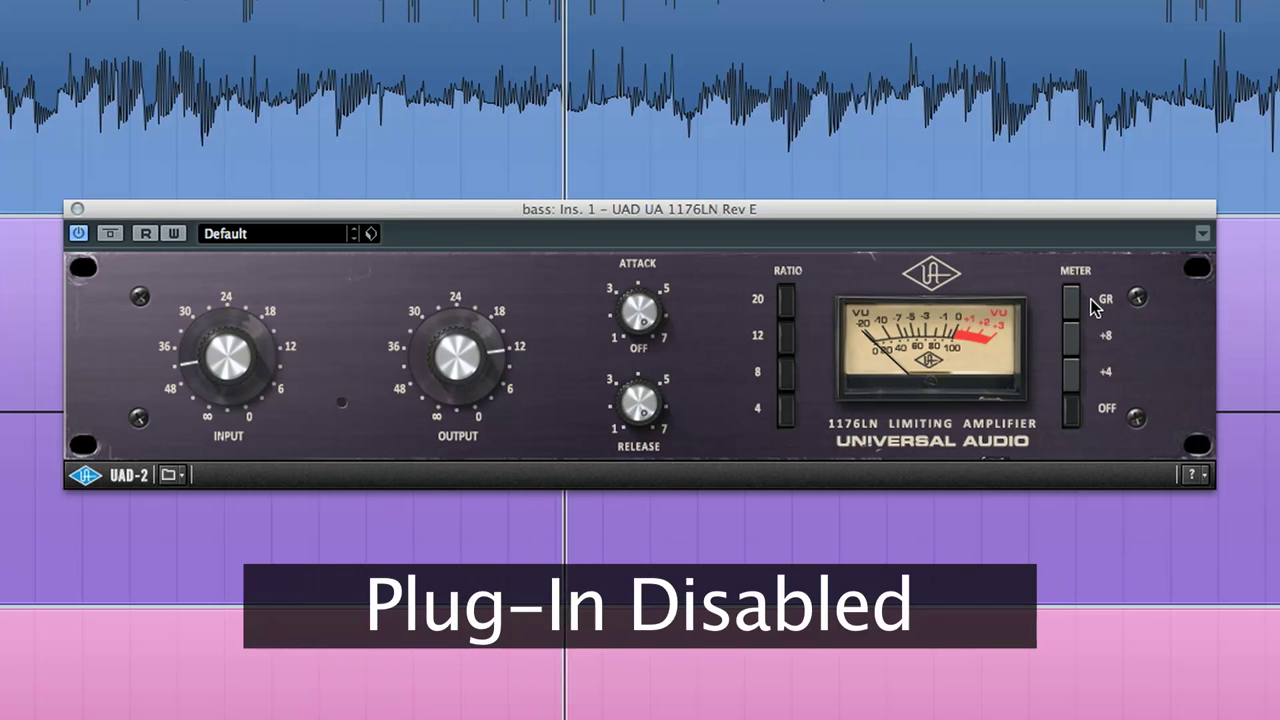
click(77, 233)
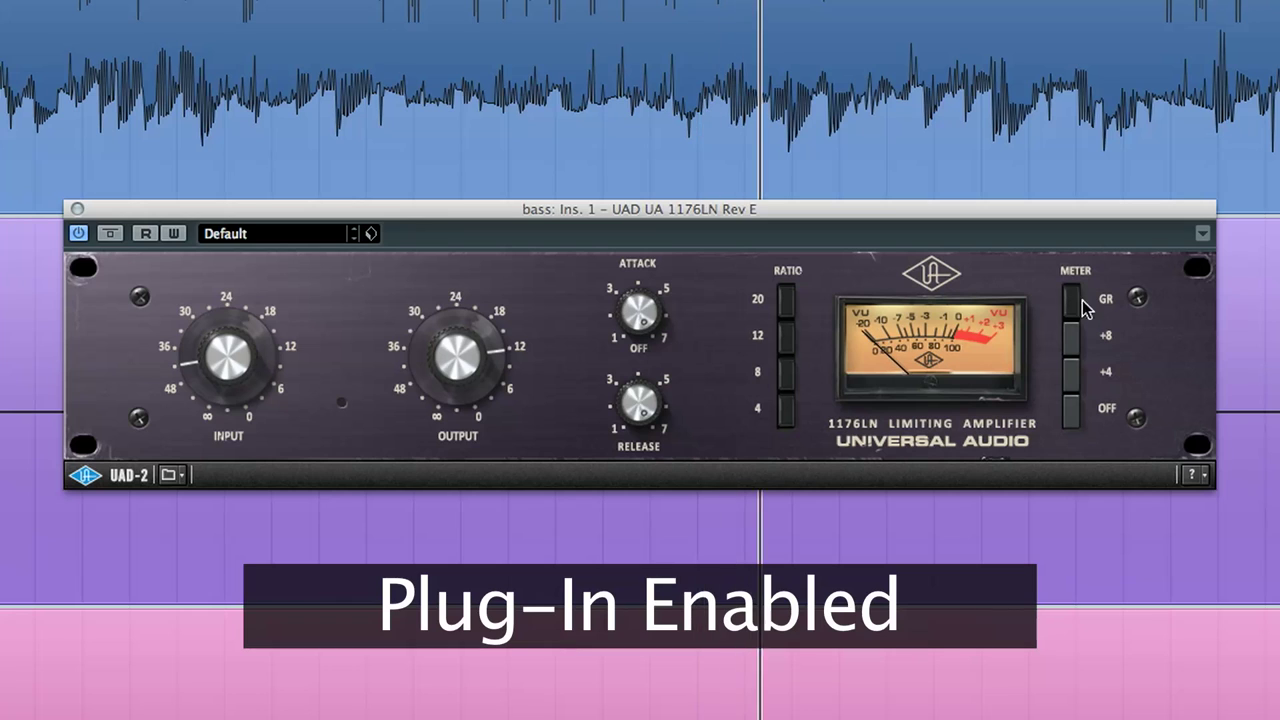